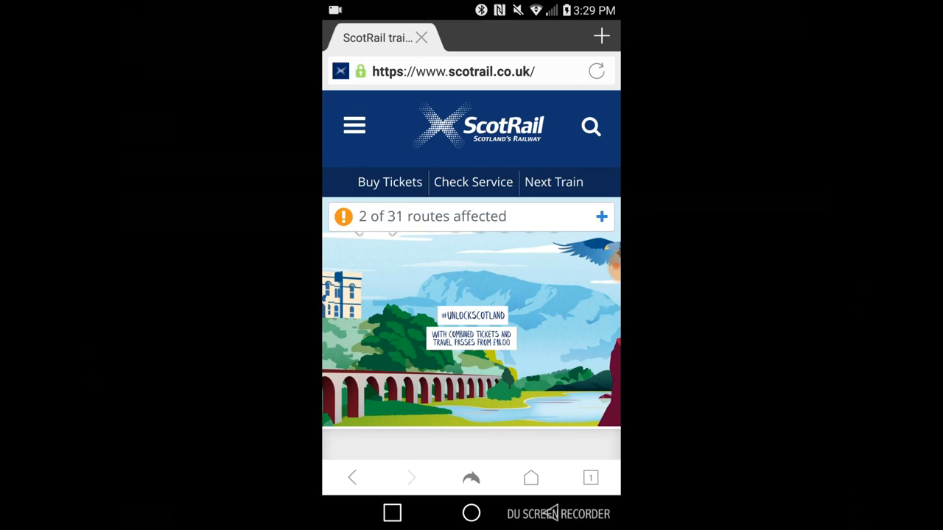
# Step: Start a ticket search from York to Thurso
pyautogui.click(389, 182)
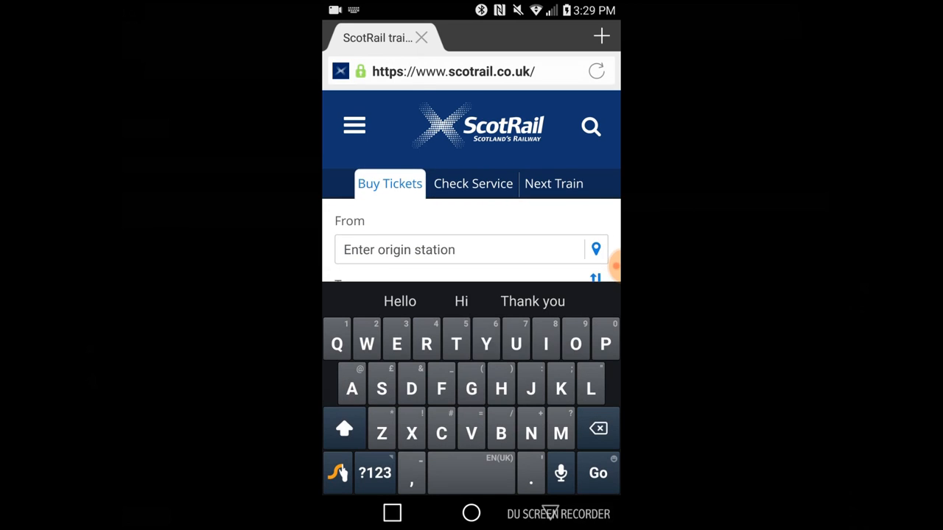
pyautogui.write('York')
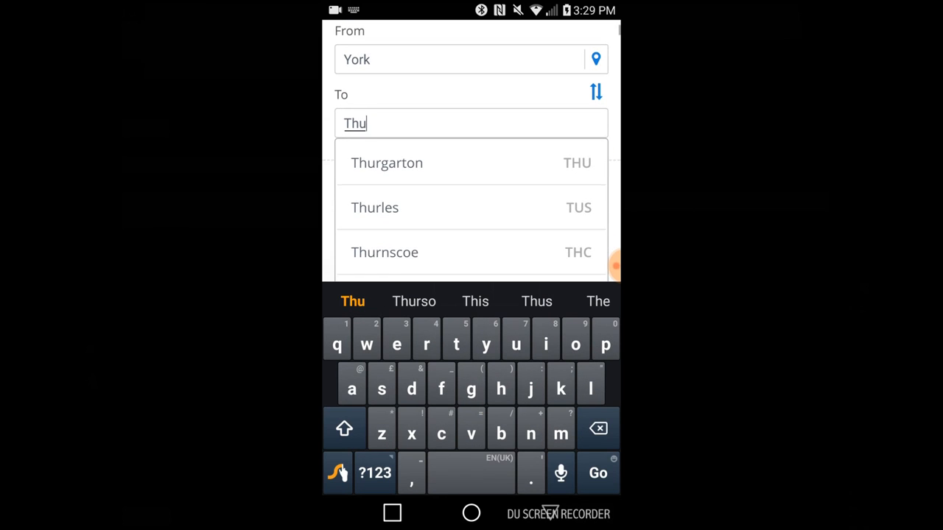
pyautogui.write('rso')
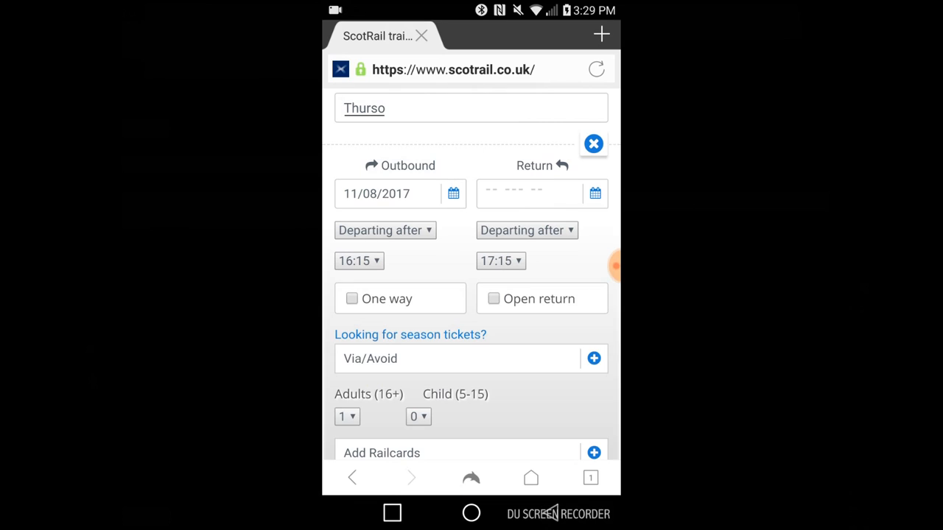
# Step: Set the outbound journey to 11 September 2017 departing around 09:00
pyautogui.click(387, 193)
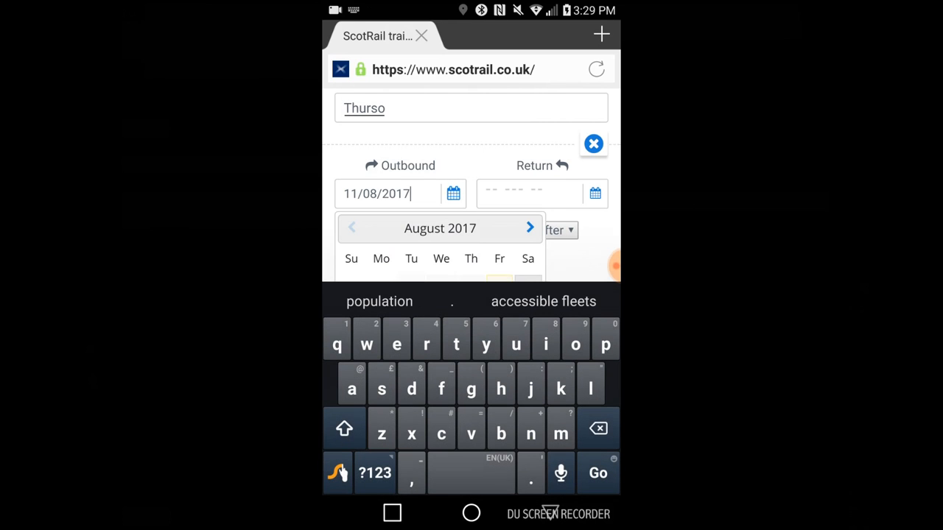
pyautogui.click(530, 228)
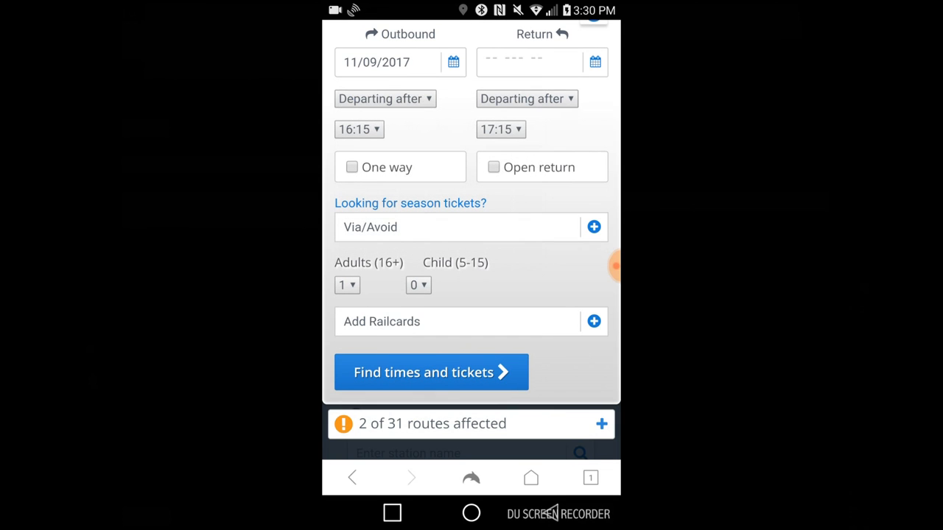
pyautogui.click(359, 129)
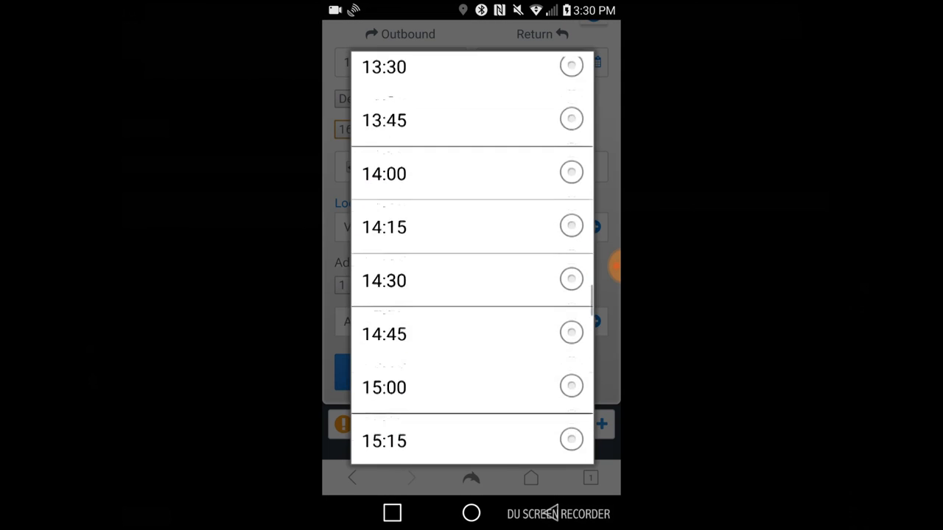
pyautogui.scroll(3)
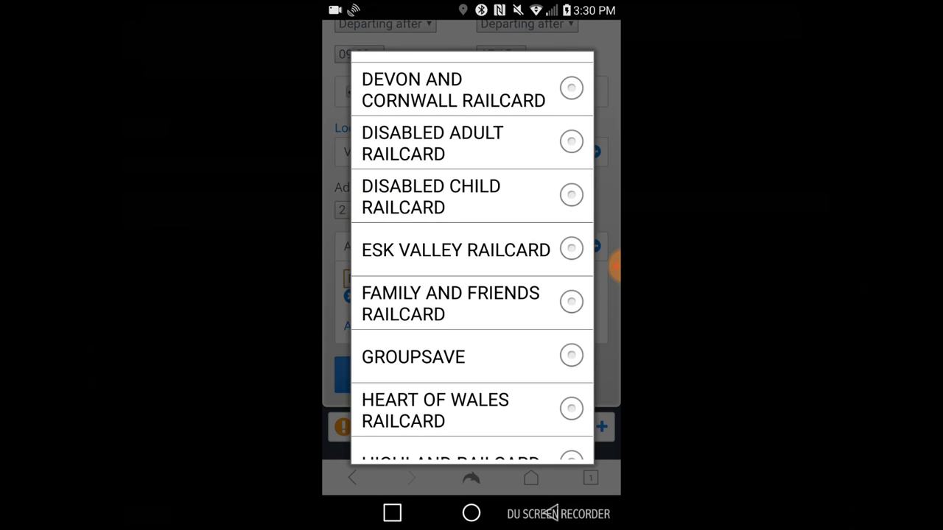
# Step: Add a Disabled Adult Railcard for two adults one way and find times and tickets
pyautogui.click(571, 141)
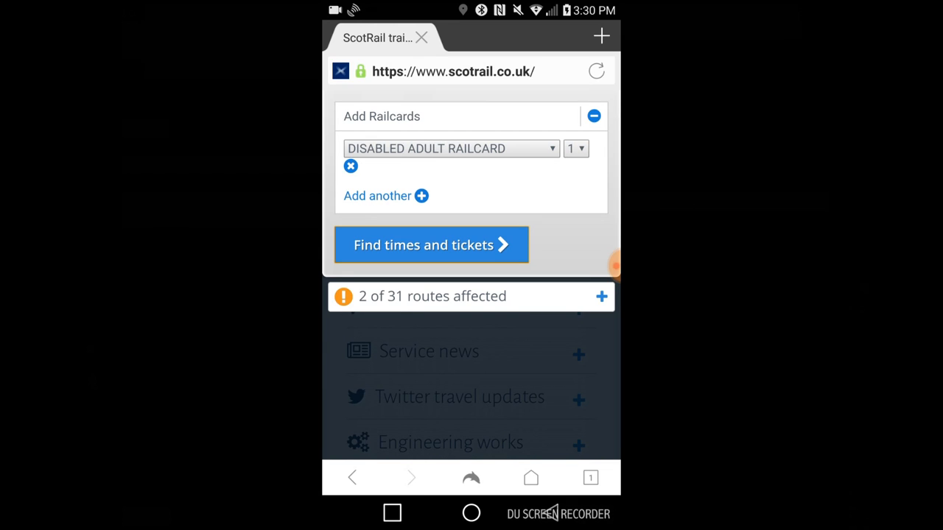
pyautogui.click(431, 245)
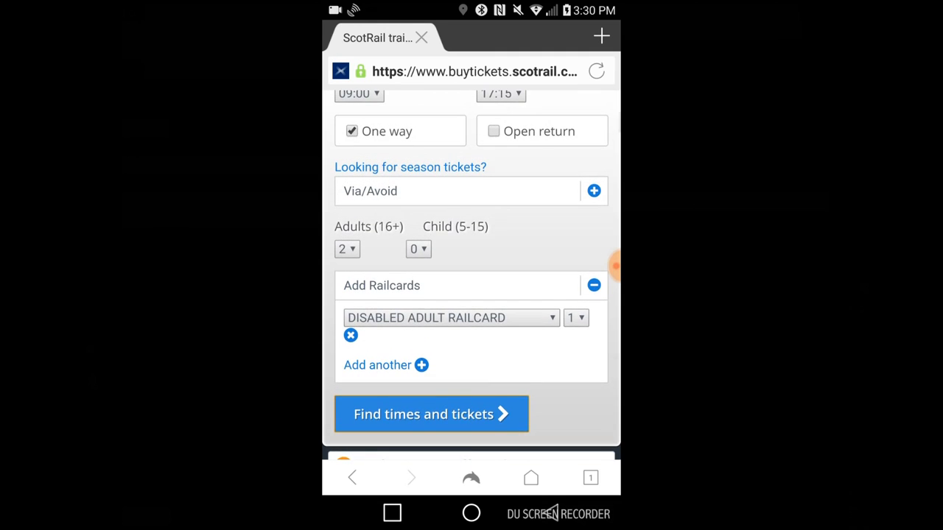
# Step: Show the York–Thurso train times and fares, then the later departures
pyautogui.click(431, 414)
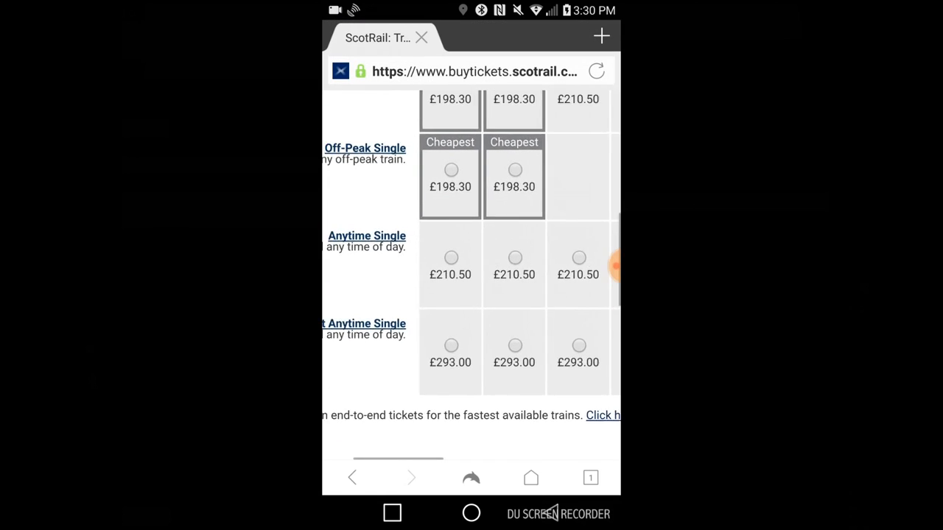
pyautogui.scroll(3)
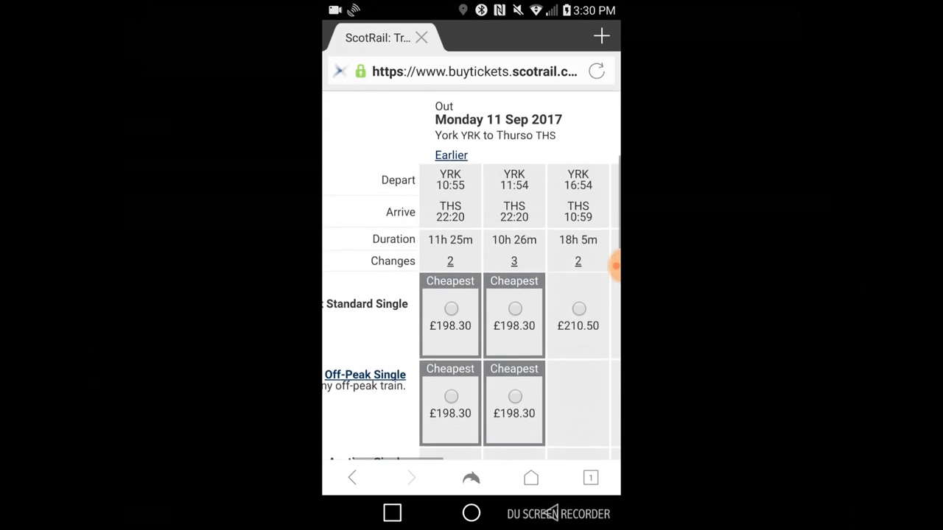
pyautogui.scroll(3)
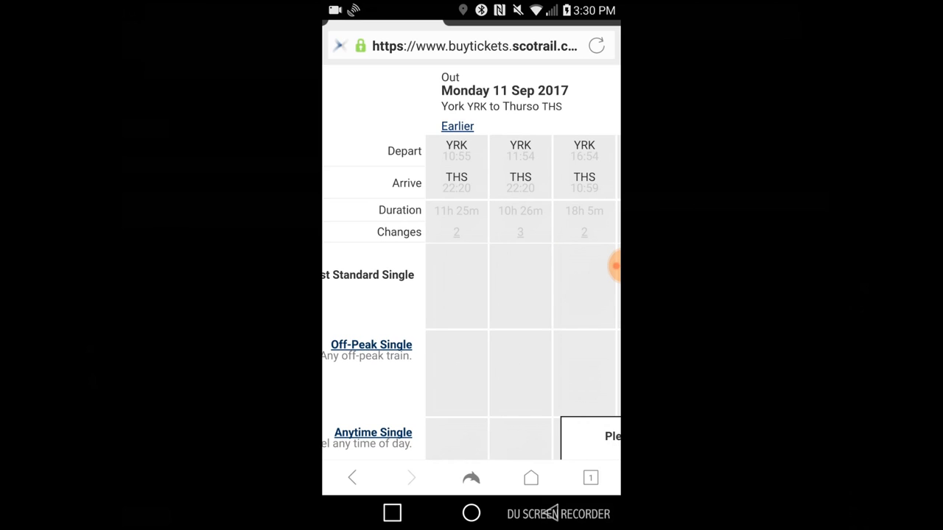
pyautogui.click(457, 126)
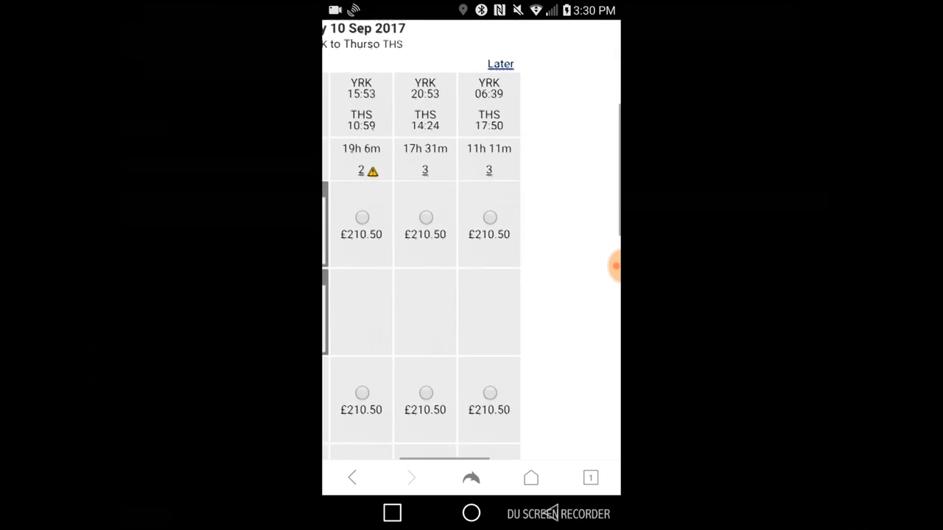
# Step: Select the £293.00 First Anytime Single fare on the 06:39 departure
pyautogui.scroll(-3)
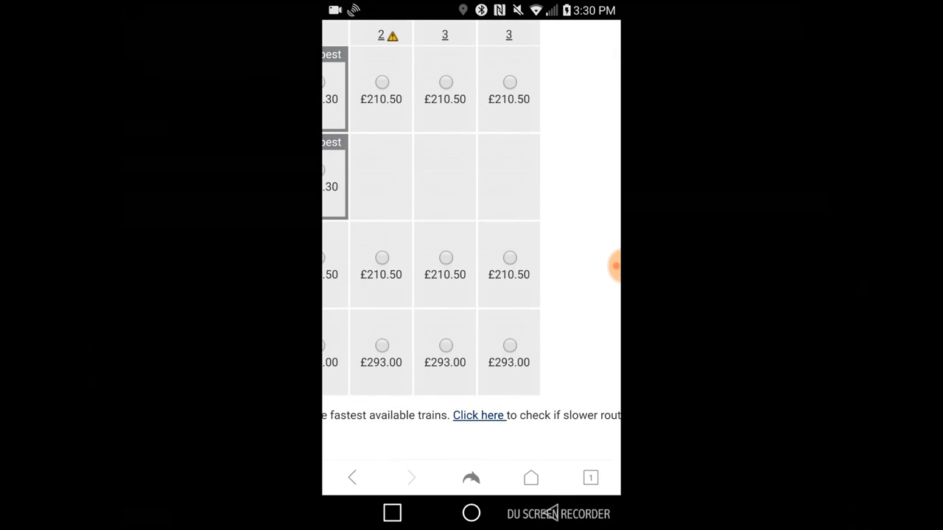
pyautogui.scroll(-3)
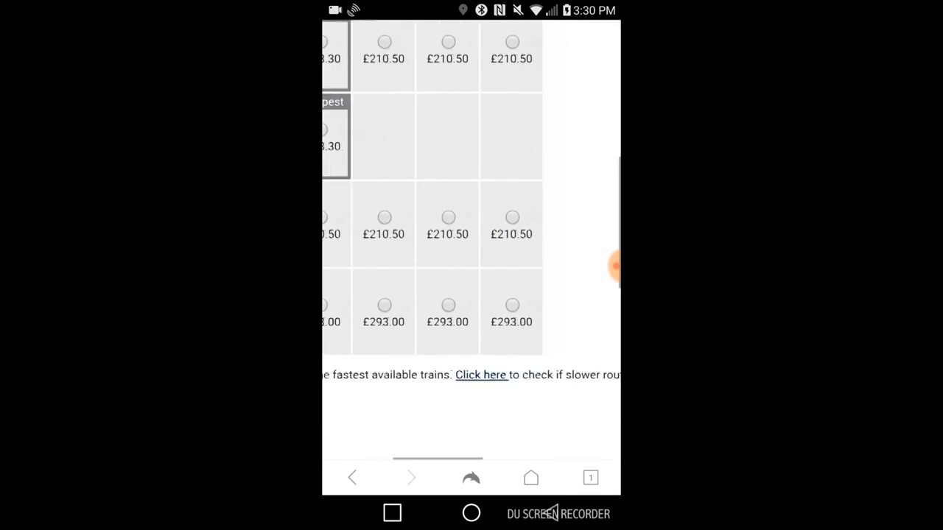
pyautogui.click(471, 305)
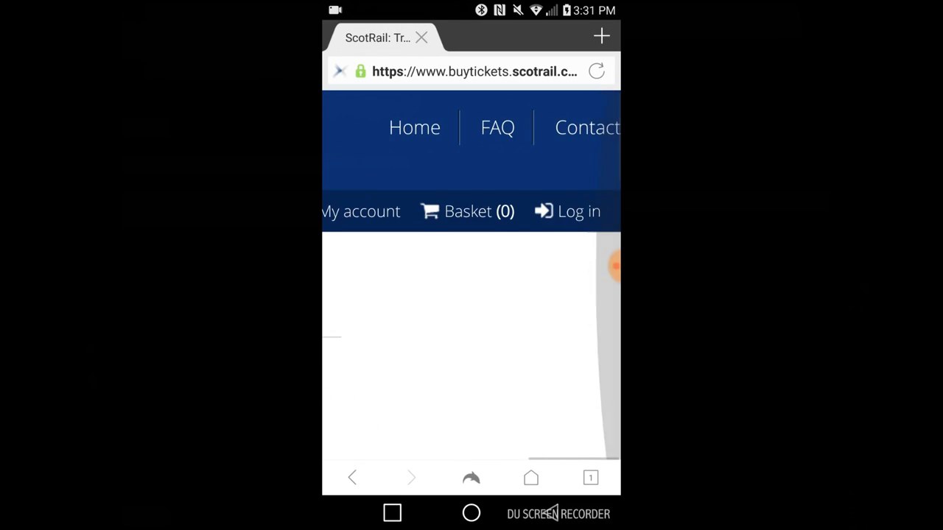
pyautogui.scroll(-3)
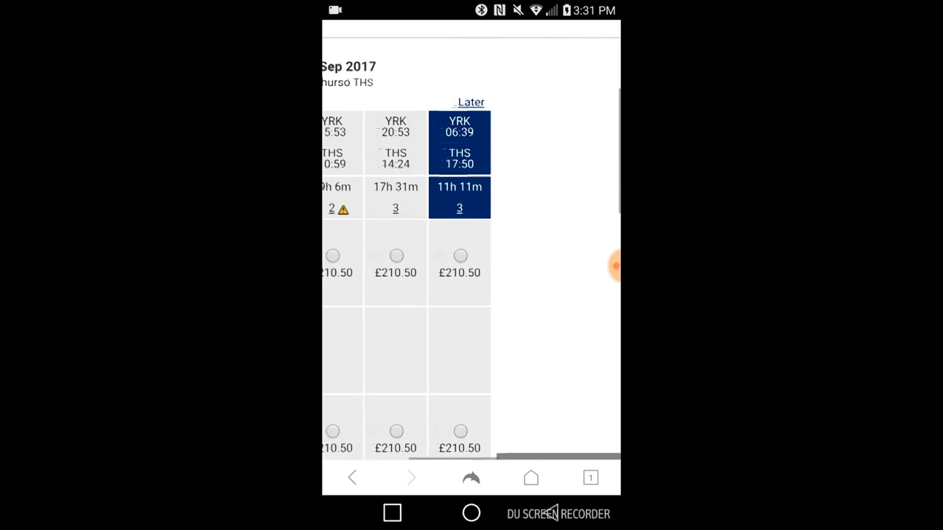
# Step: Proceed with the 06:39 First Anytime Single and review the travel options and ticket details
pyautogui.click(460, 255)
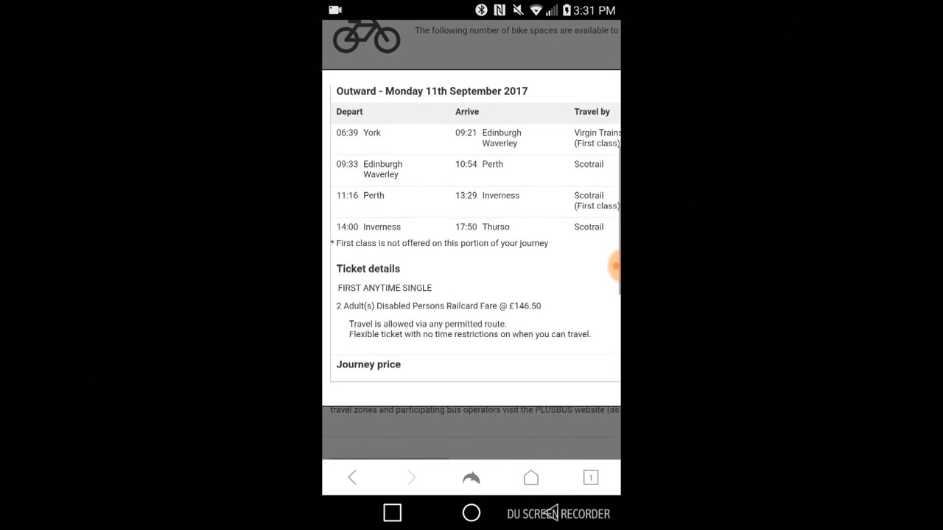
pyautogui.scroll(3)
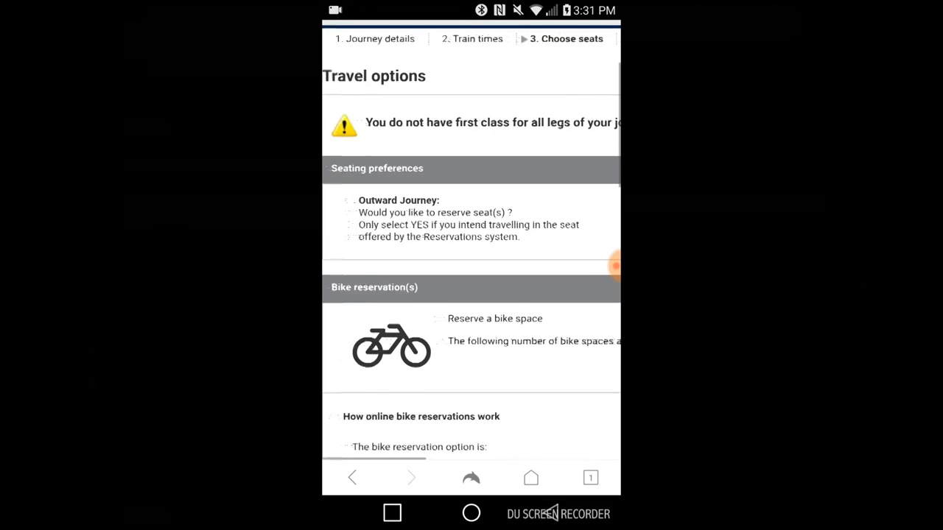
pyautogui.scroll(-3)
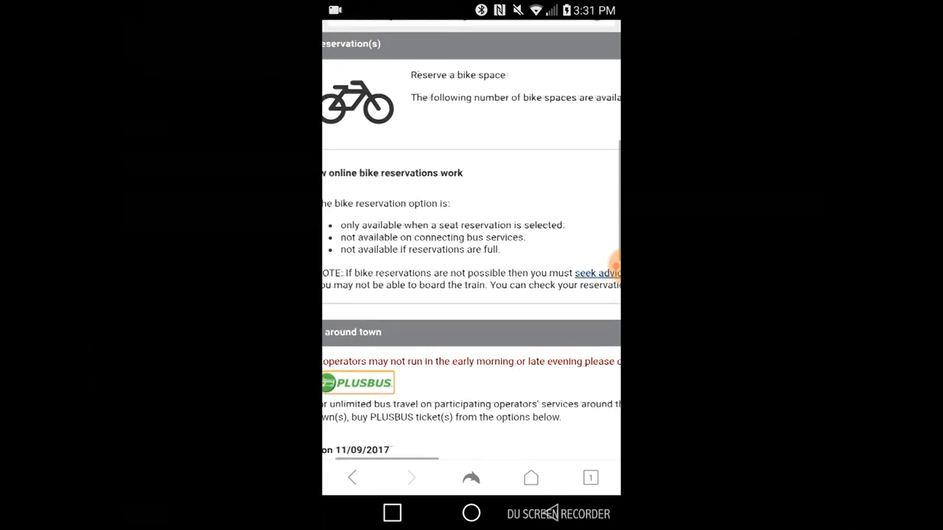
pyautogui.scroll(-3)
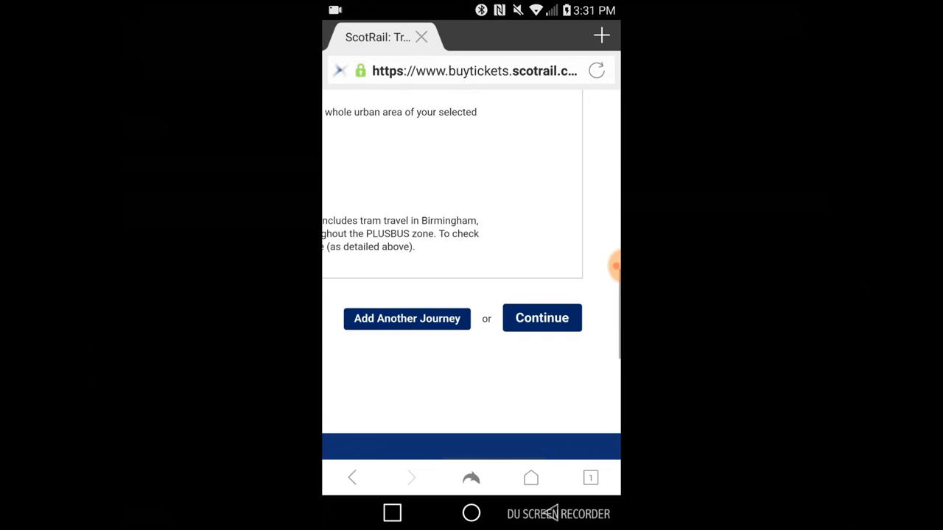
# Step: Continue past travel options and sign in with the saved login, putting the £586.00 journey in the basket
pyautogui.click(542, 317)
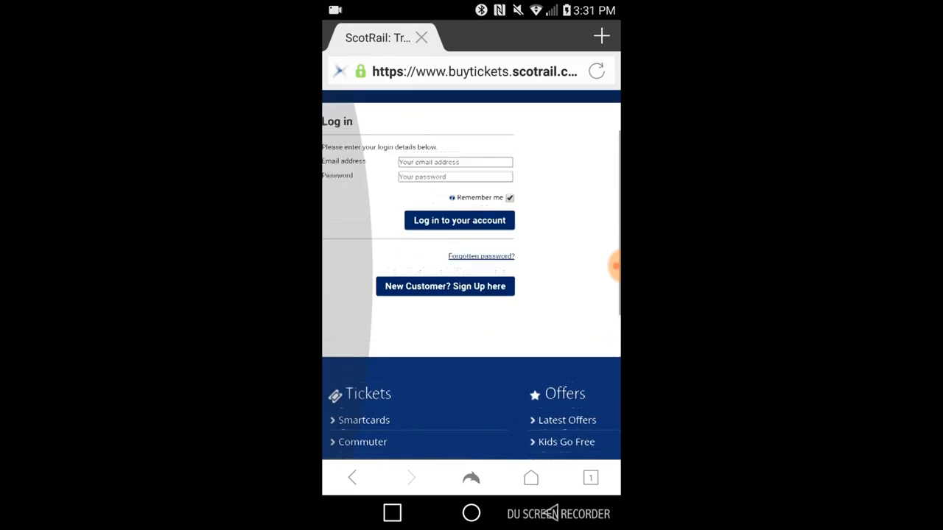
pyautogui.click(471, 478)
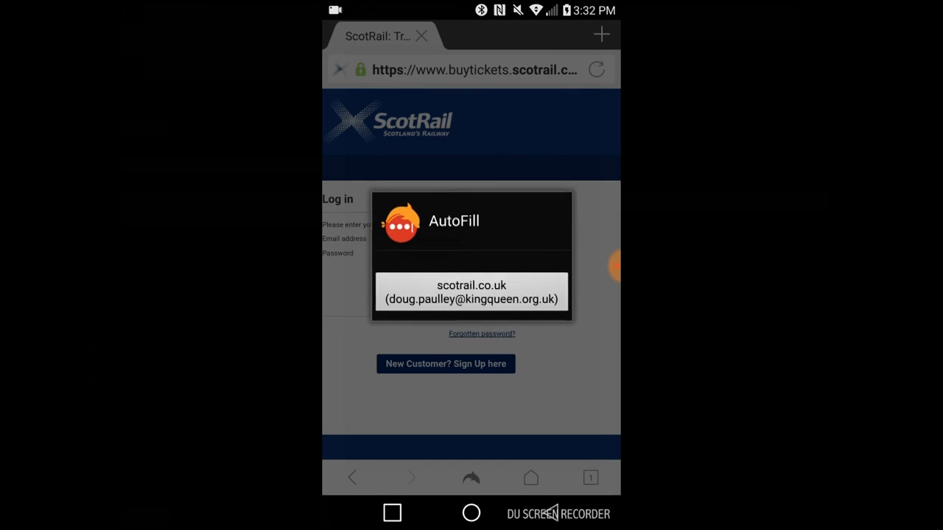
pyautogui.click(472, 292)
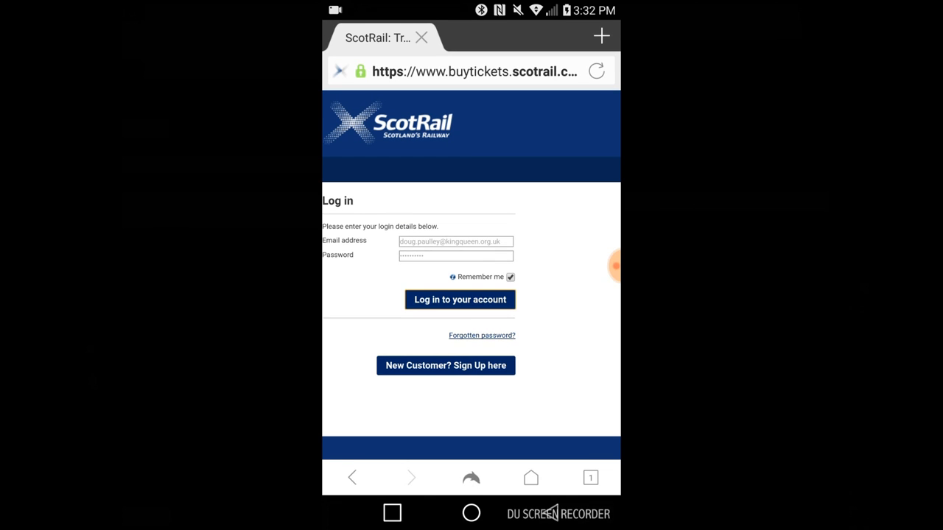
pyautogui.click(459, 299)
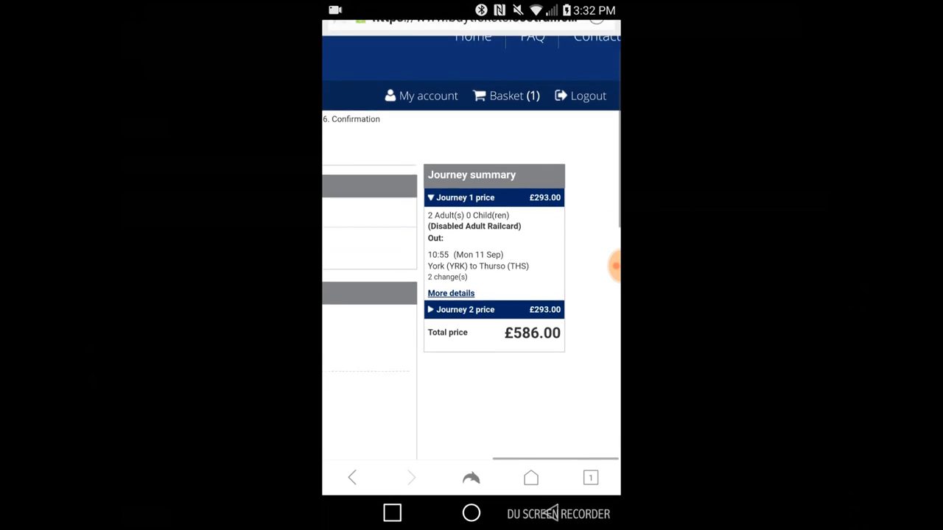
pyautogui.scroll(3)
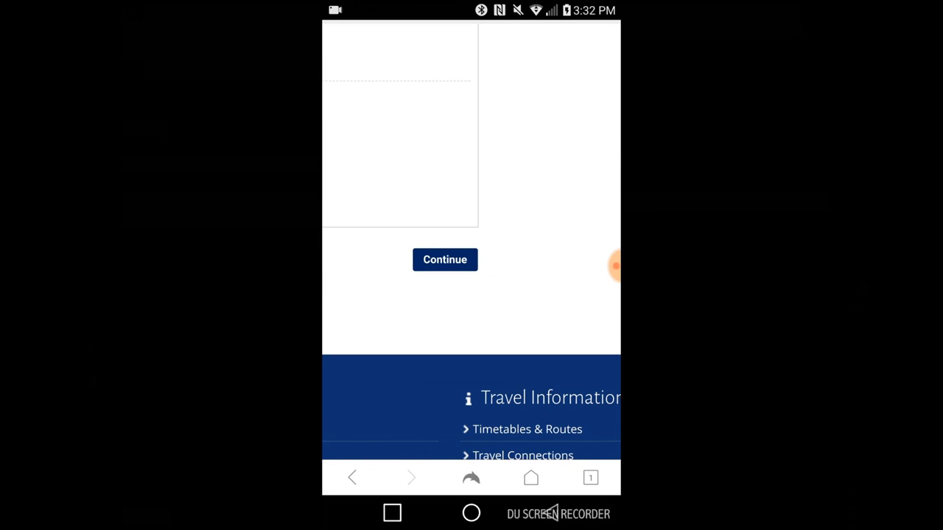
pyautogui.click(445, 259)
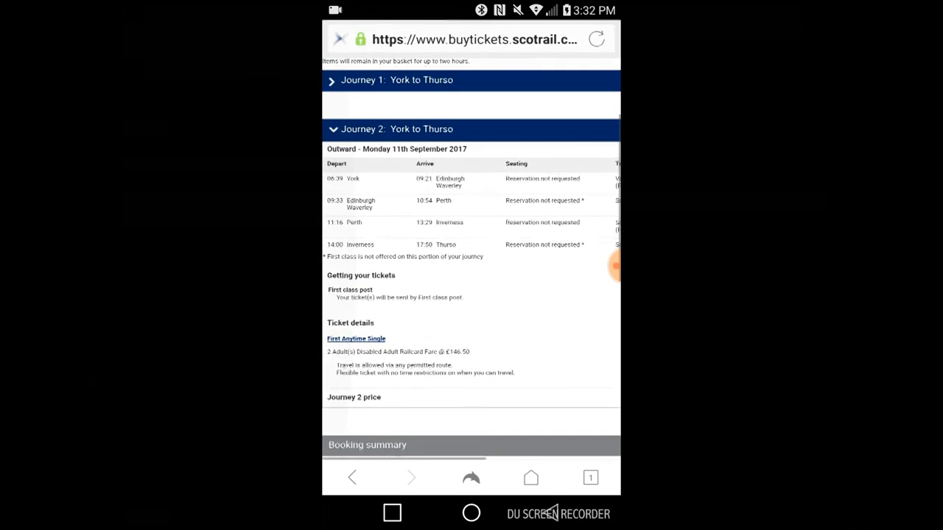
pyautogui.scroll(-3)
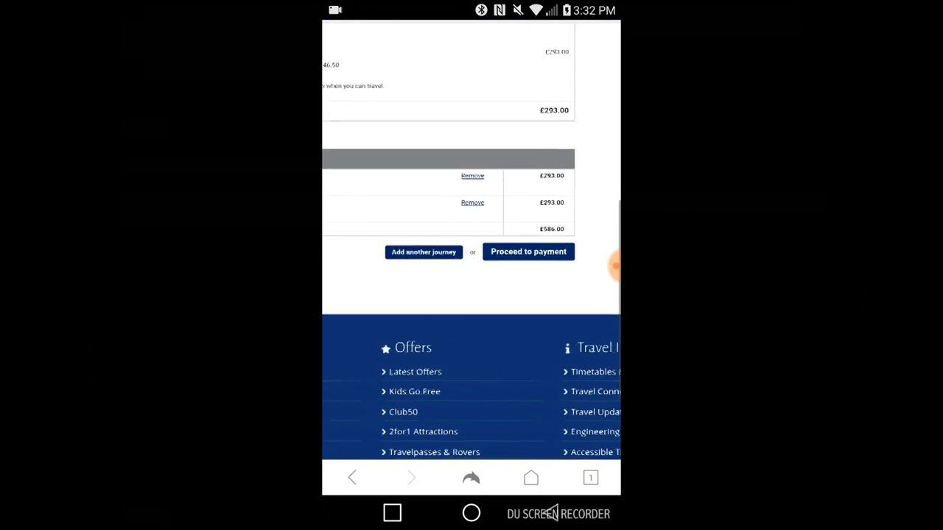
pyautogui.scroll(3)
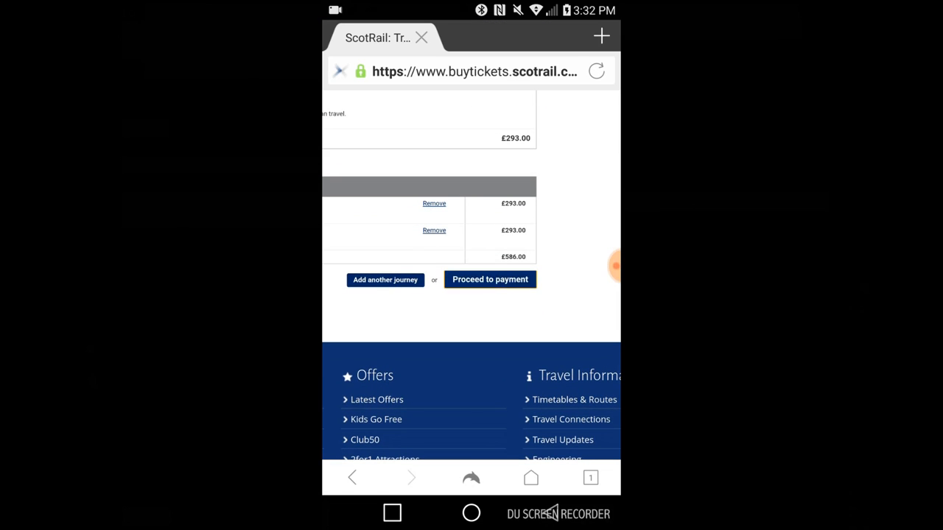
pyautogui.click(489, 279)
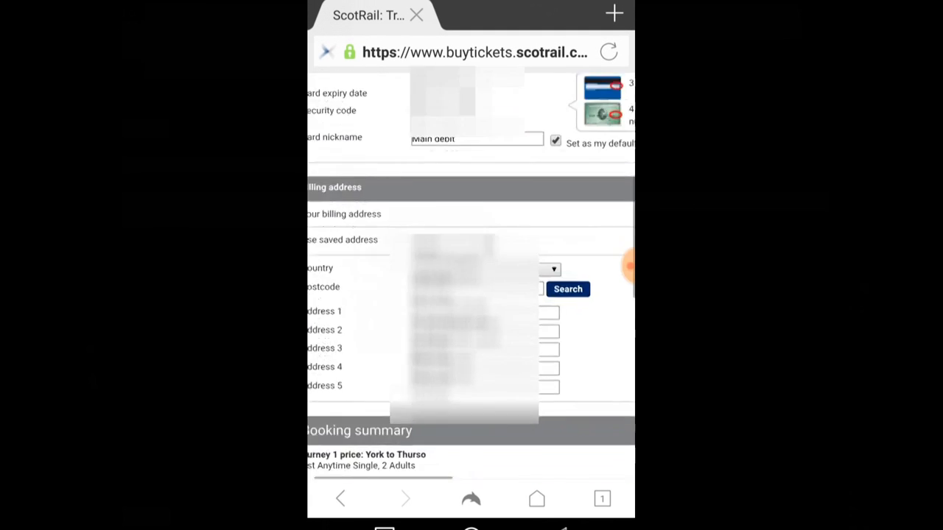
pyautogui.scroll(3)
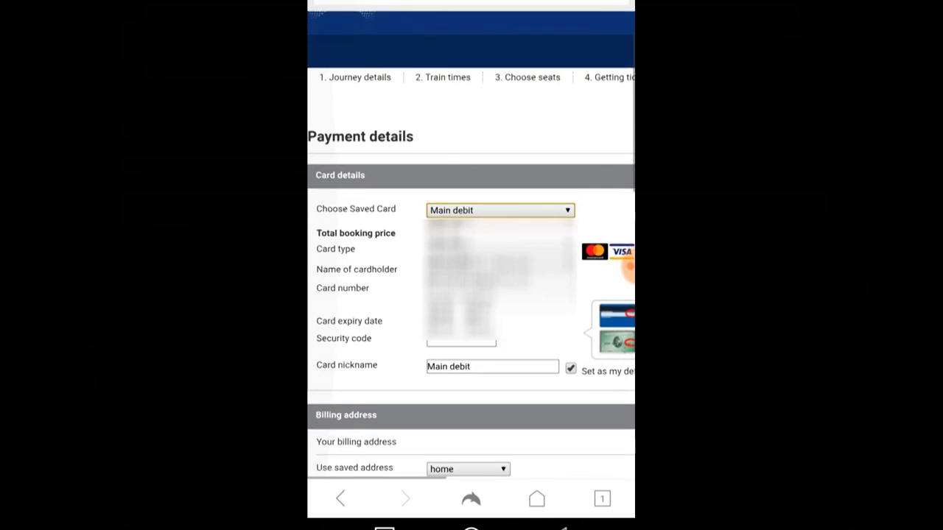
pyautogui.scroll(-3)
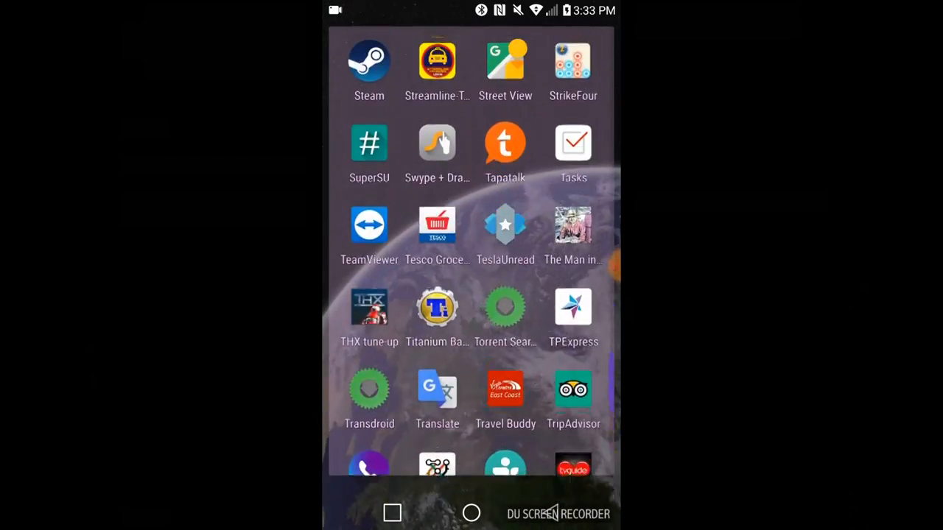
# Step: Open the ScotRail app from the app drawer to its Plan & Buy form
pyautogui.scroll(3)
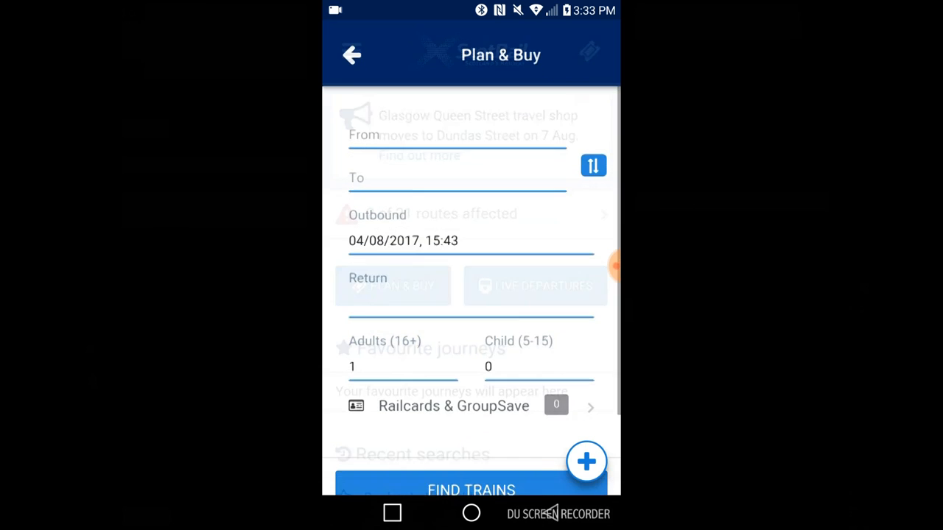
# Step: Set the journey from York to Thurso
pyautogui.click(457, 135)
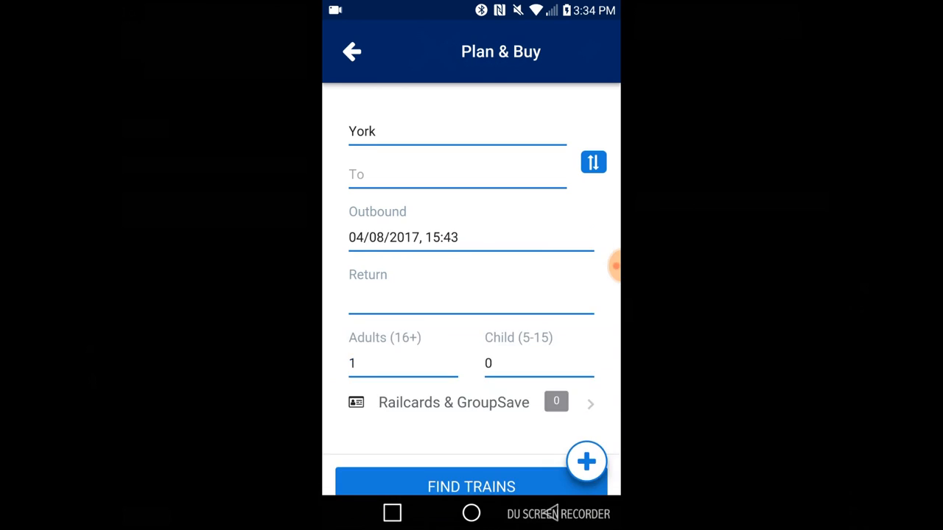
pyautogui.write('Thu')
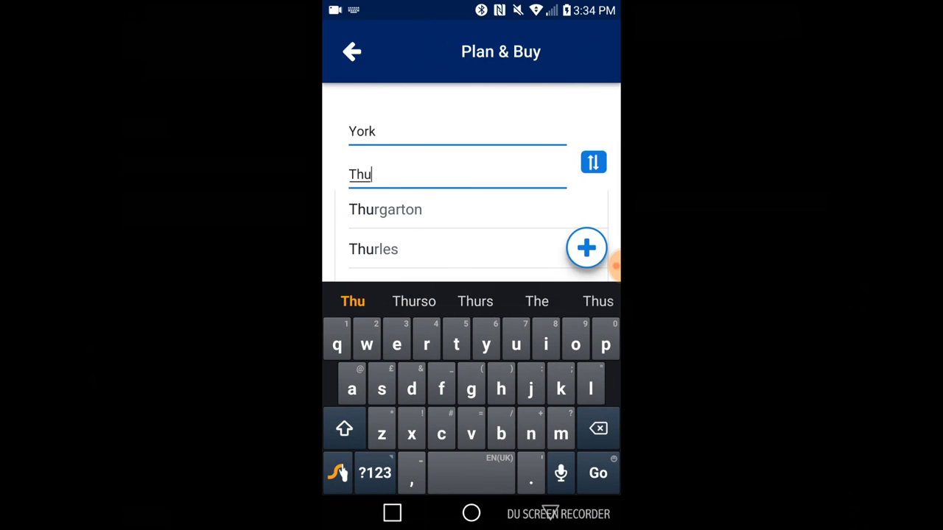
pyautogui.click(413, 301)
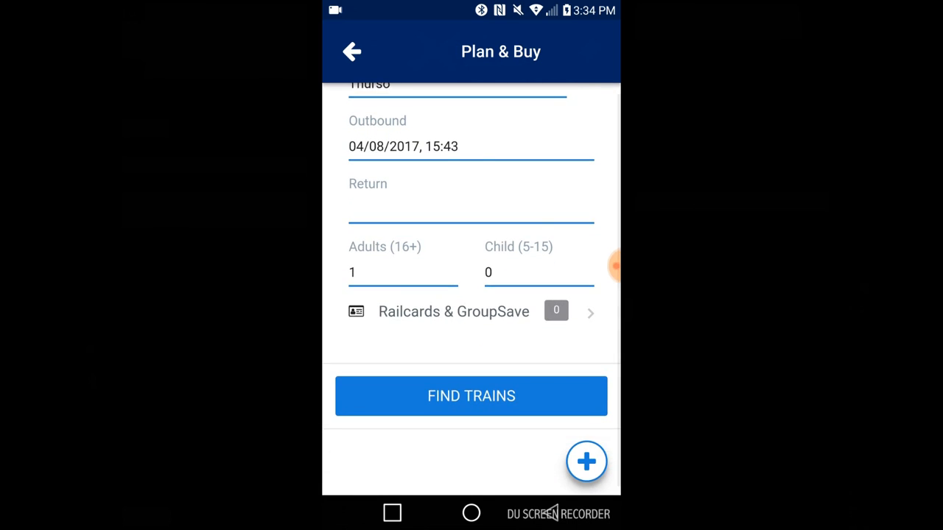
# Step: Set the outbound date to Monday 11 September 2017 at 06:30
pyautogui.click(471, 206)
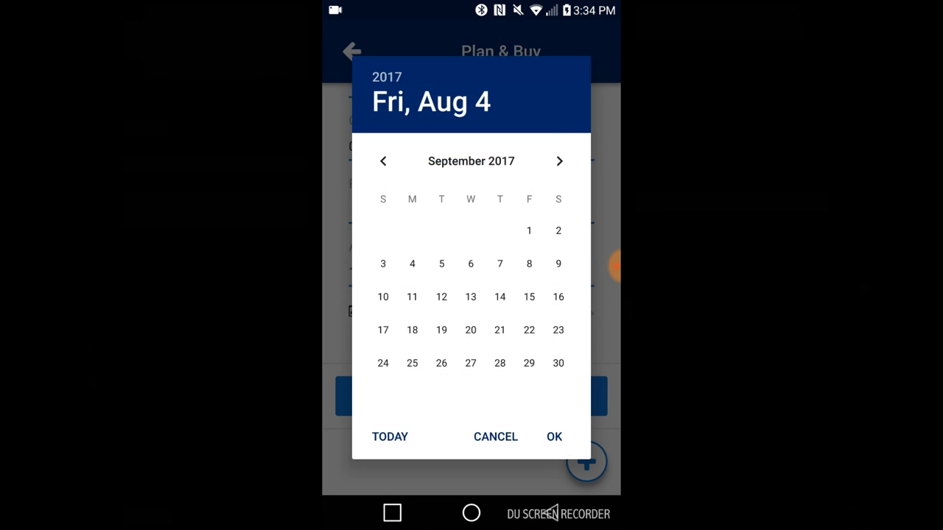
pyautogui.click(412, 297)
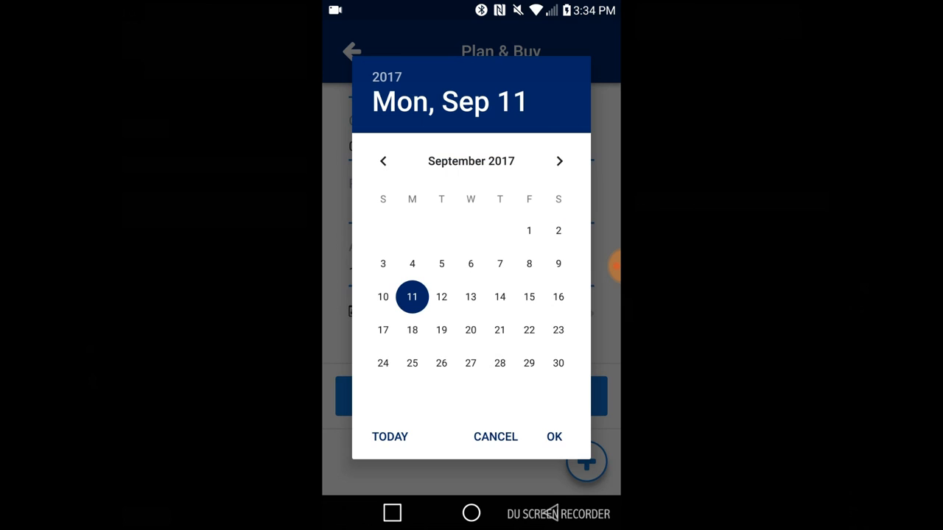
pyautogui.click(554, 436)
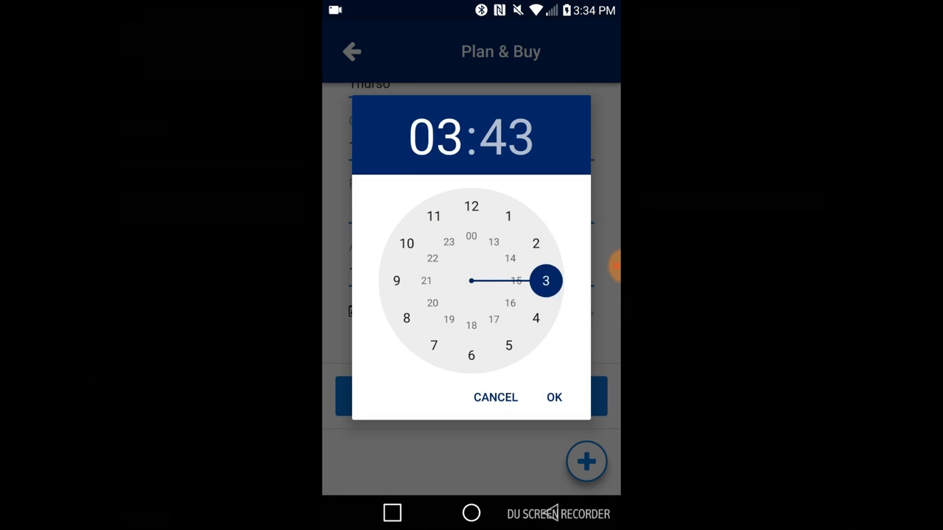
pyautogui.click(535, 319)
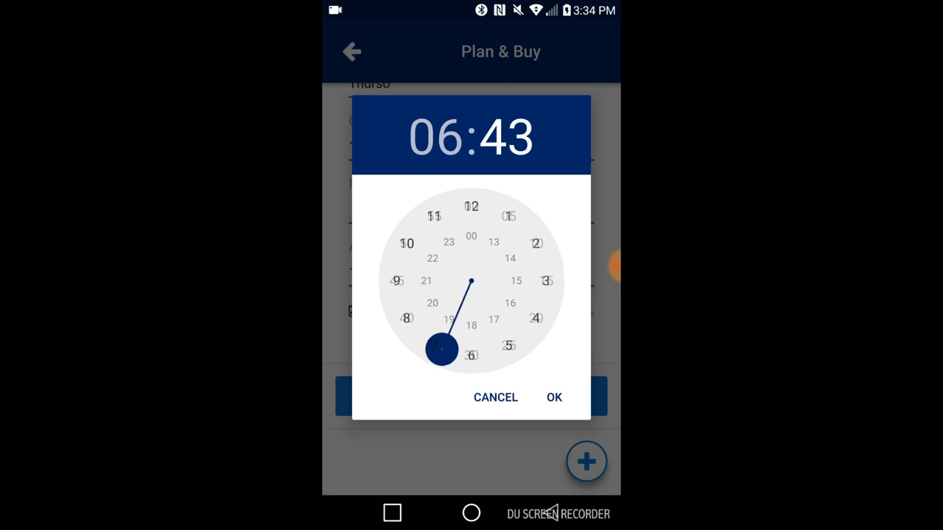
pyautogui.click(554, 397)
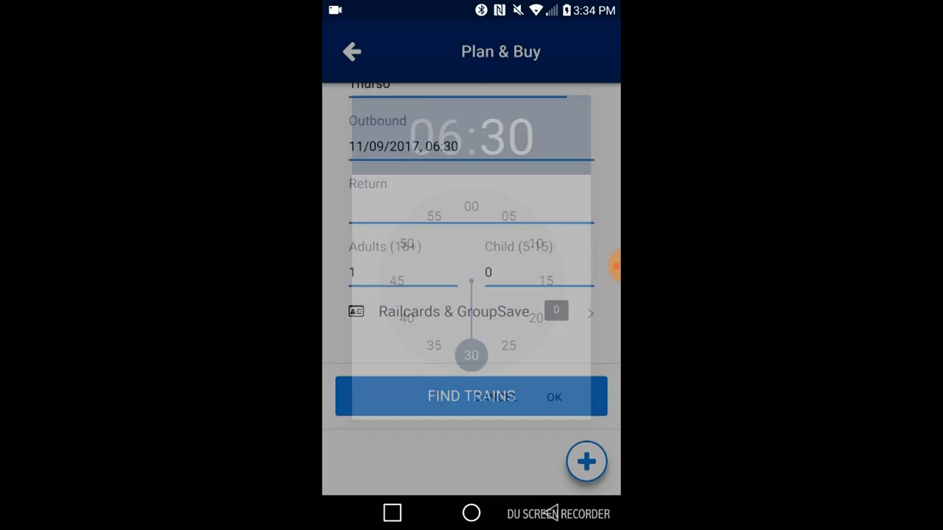
pyautogui.click(554, 396)
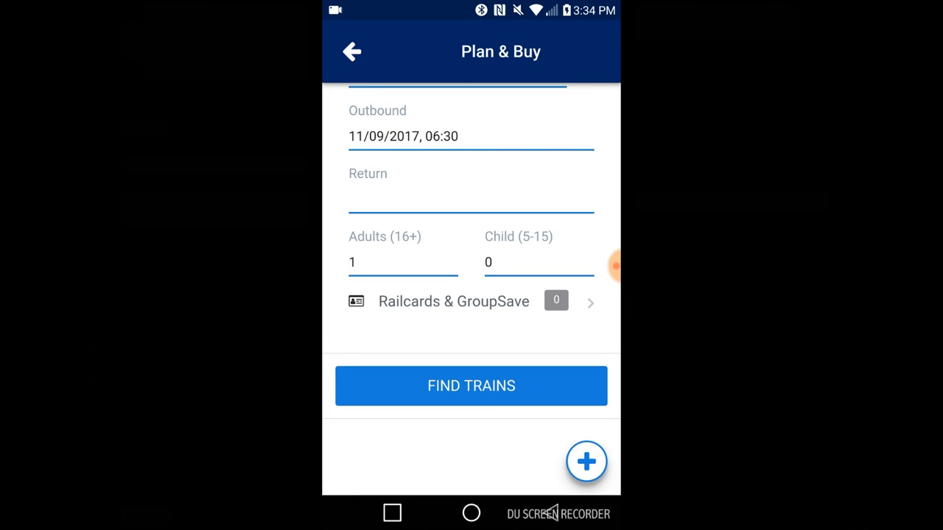
# Step: Set two adults with a Disabled Adult Railcard and find trains
pyautogui.click(403, 262)
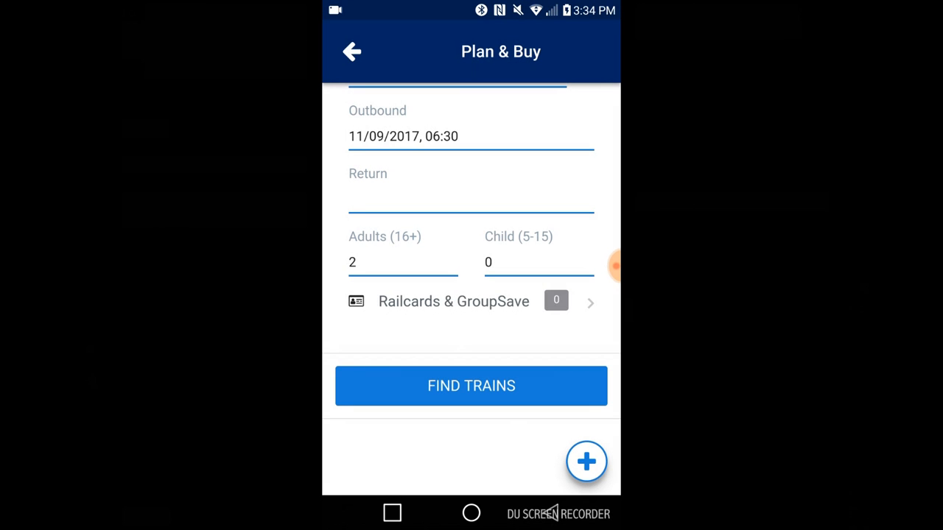
pyautogui.click(453, 301)
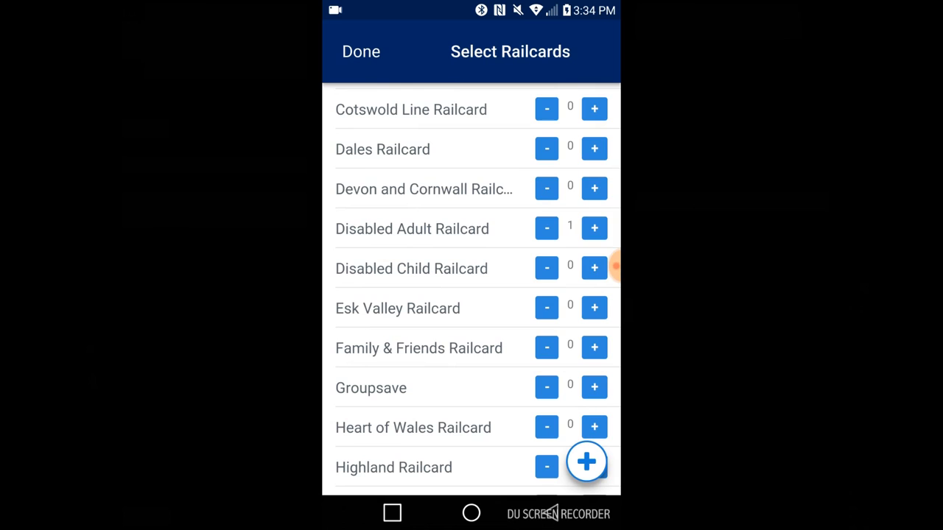
pyautogui.click(361, 51)
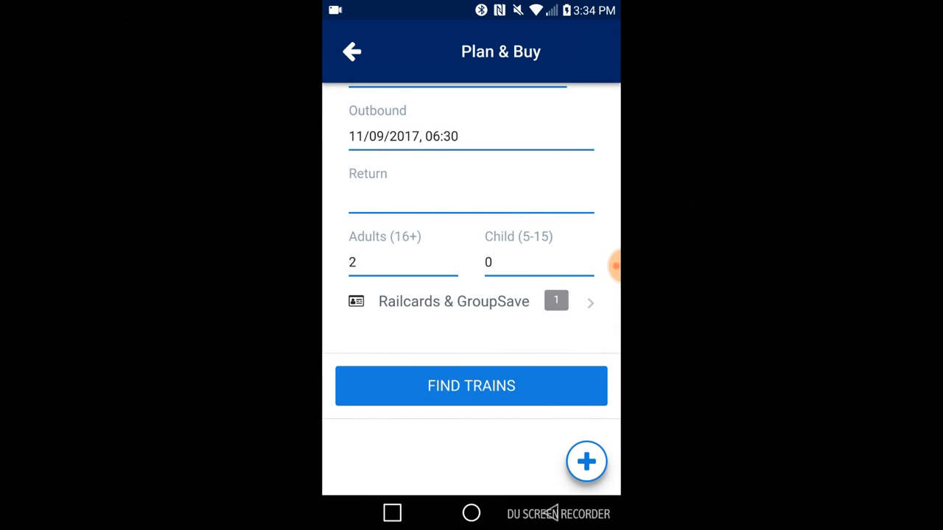
pyautogui.click(471, 386)
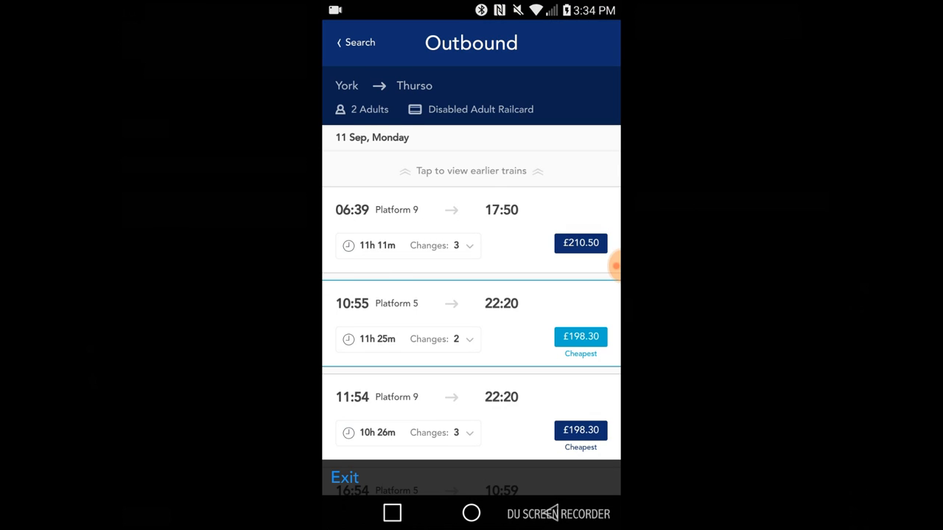
# Step: Choose the 06:39 train, upgrade to First Class for £293.00 and proceed to payment
pyautogui.click(581, 243)
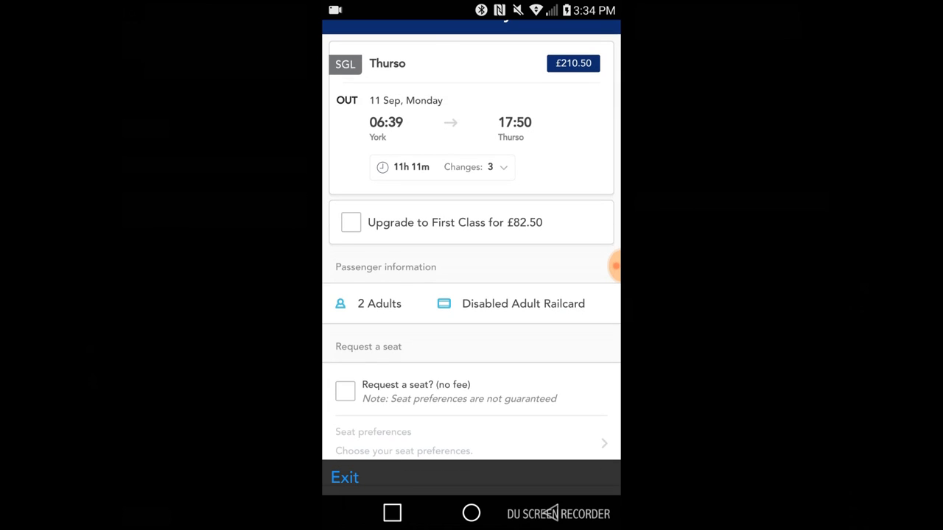
pyautogui.click(351, 223)
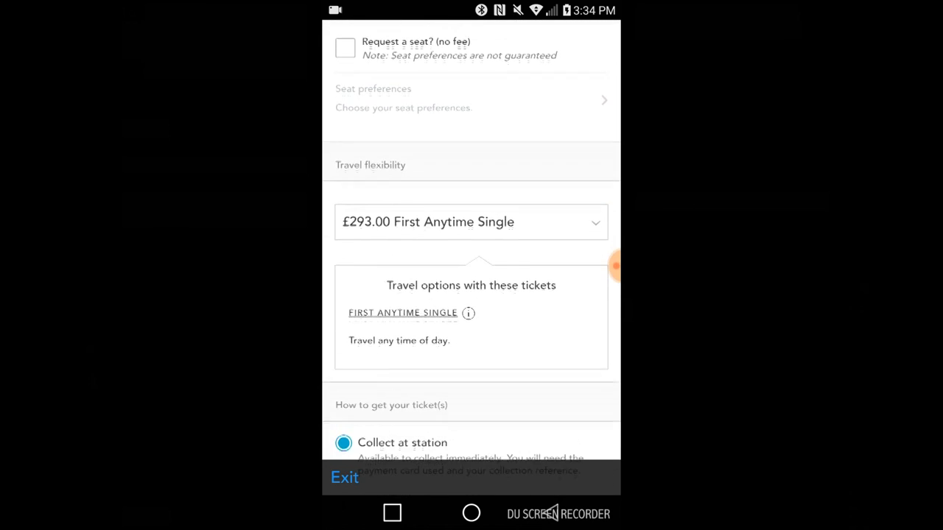
pyautogui.scroll(-3)
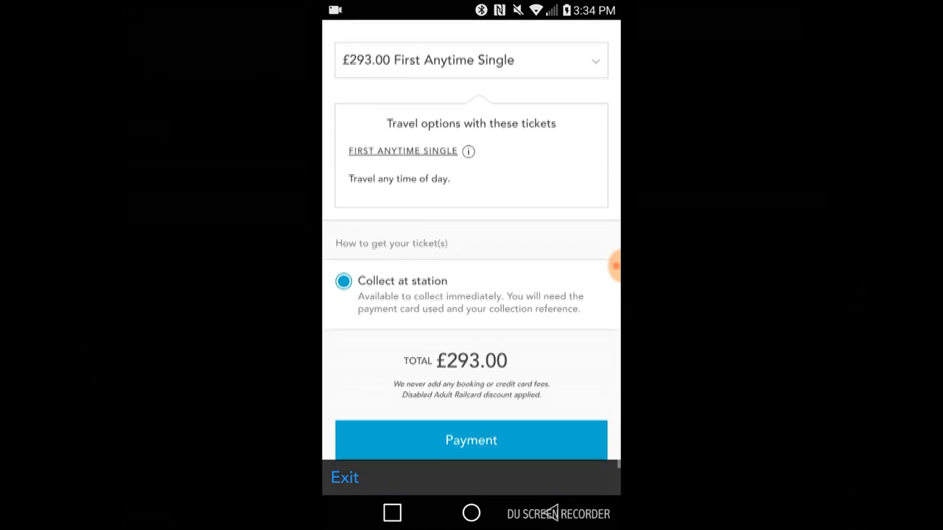
pyautogui.scroll(3)
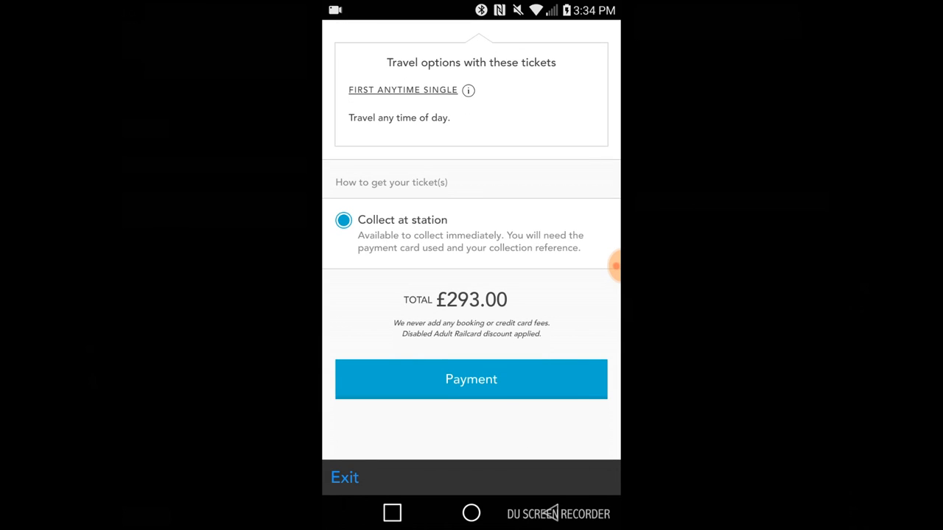
pyautogui.click(471, 378)
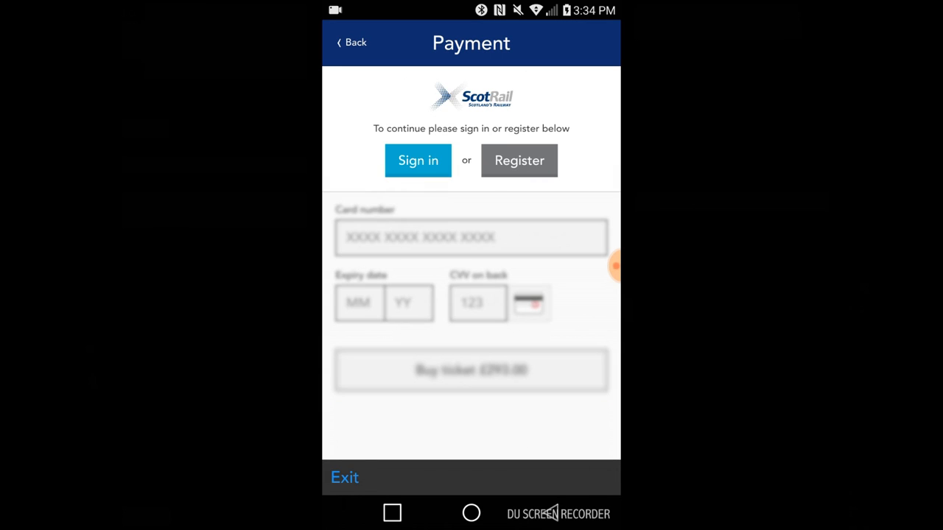
# Step: Choose Sign in on the Payment screen
pyautogui.click(417, 159)
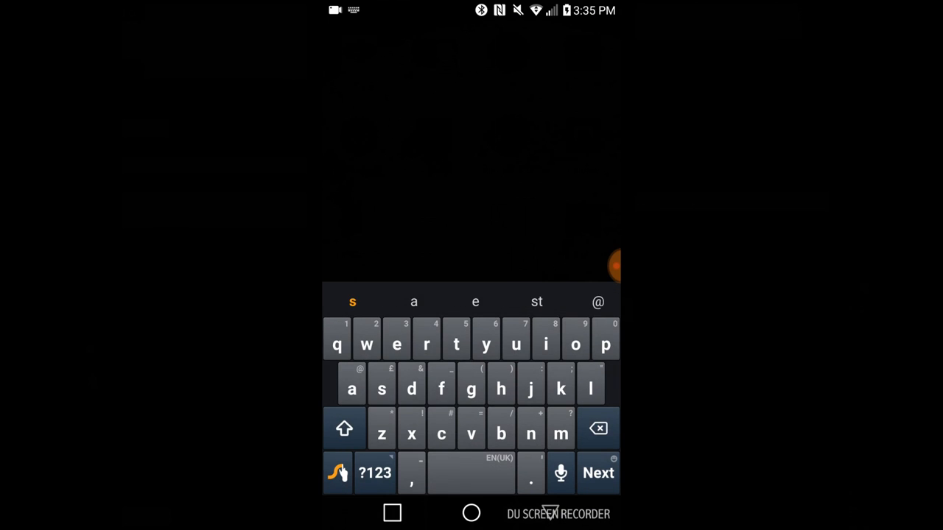
# Step: Sign in with the account email at kingqueen.org and password to reach the £293.00 Buy ticket option
pyautogui.click(351, 389)
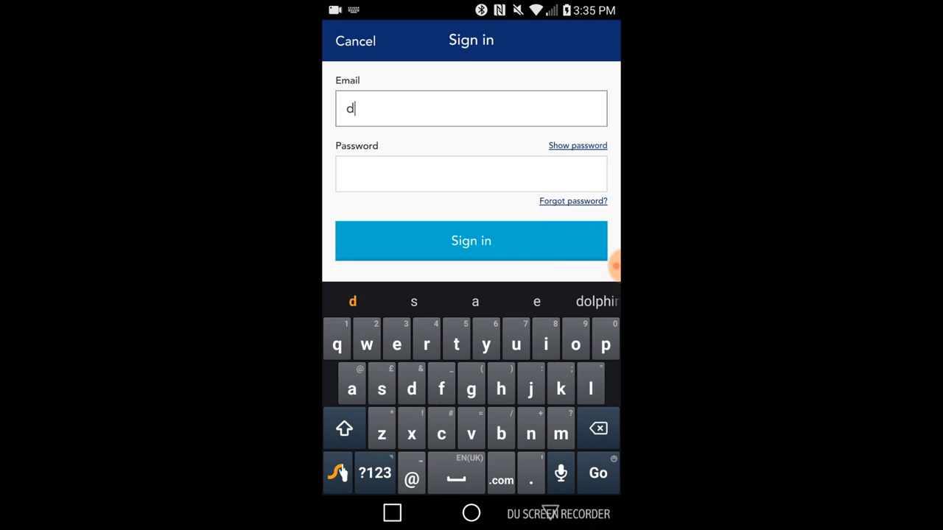
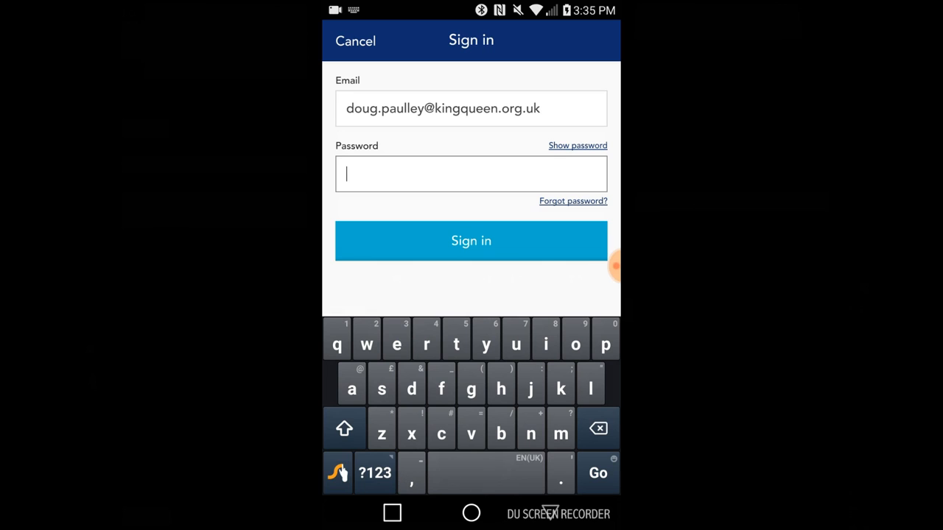
pyautogui.click(471, 240)
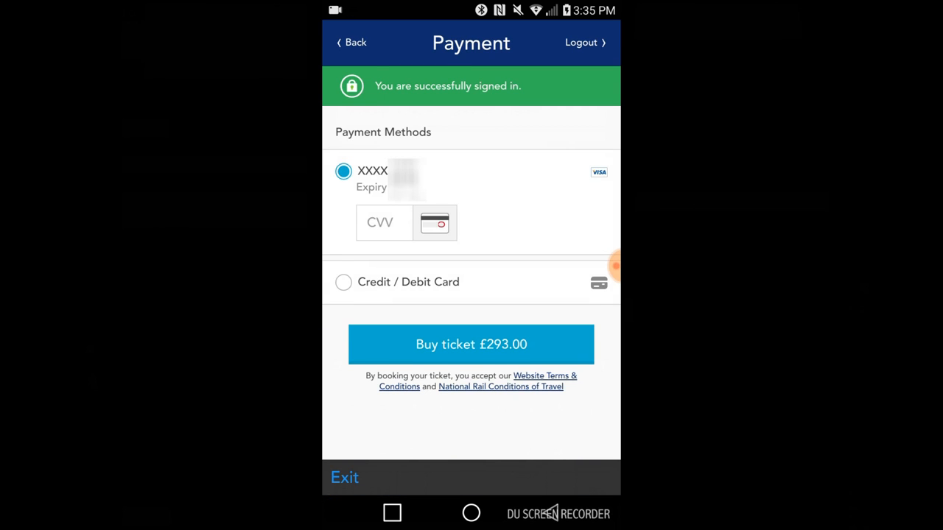
pyautogui.click(344, 282)
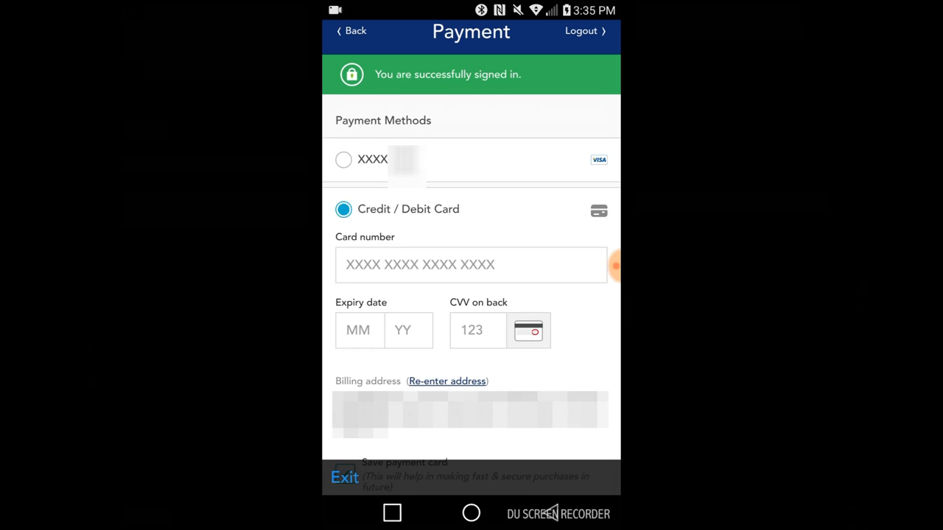
pyautogui.click(343, 160)
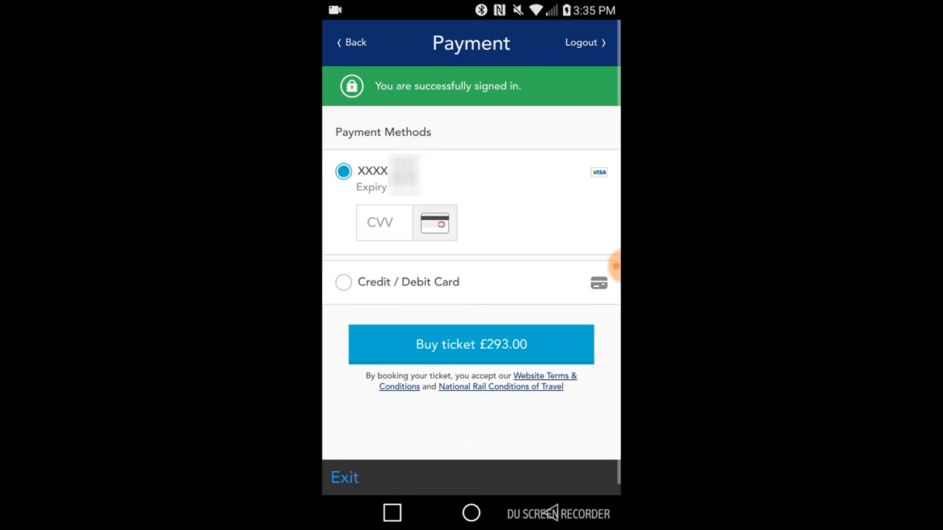
pyautogui.scroll(3)
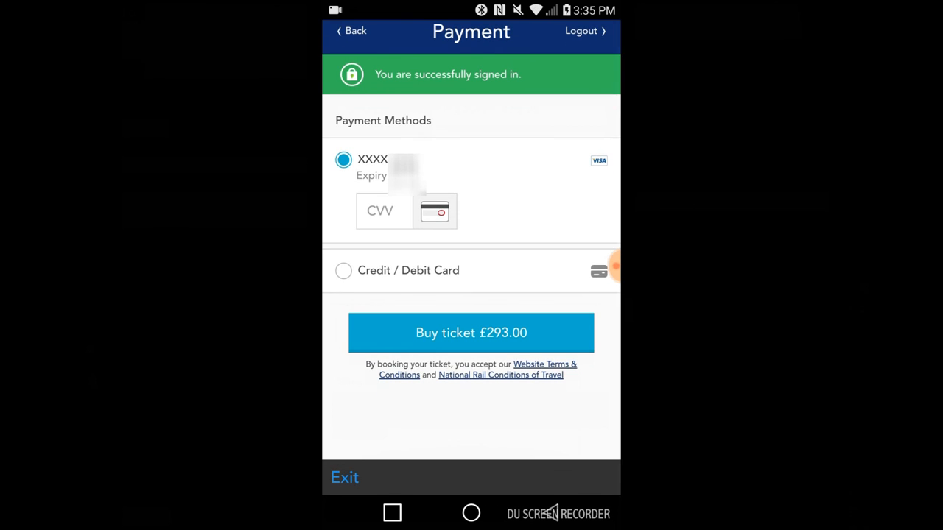